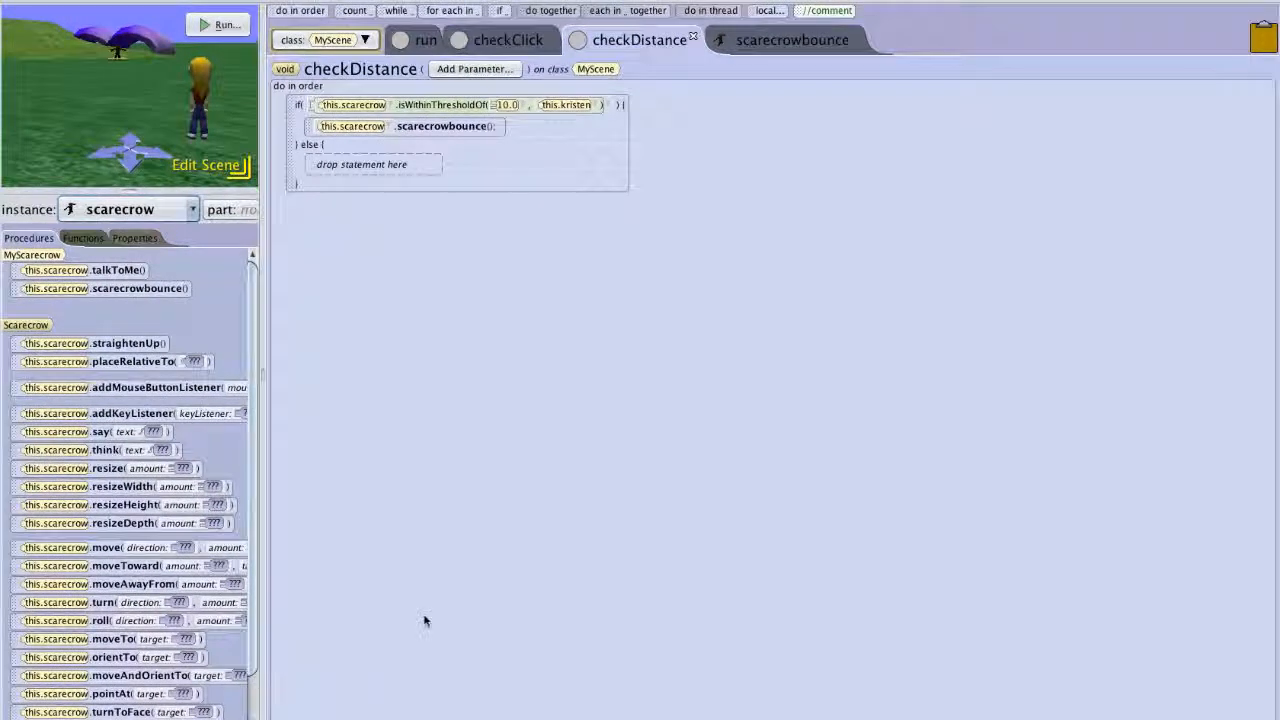
mouse_move(432, 576)
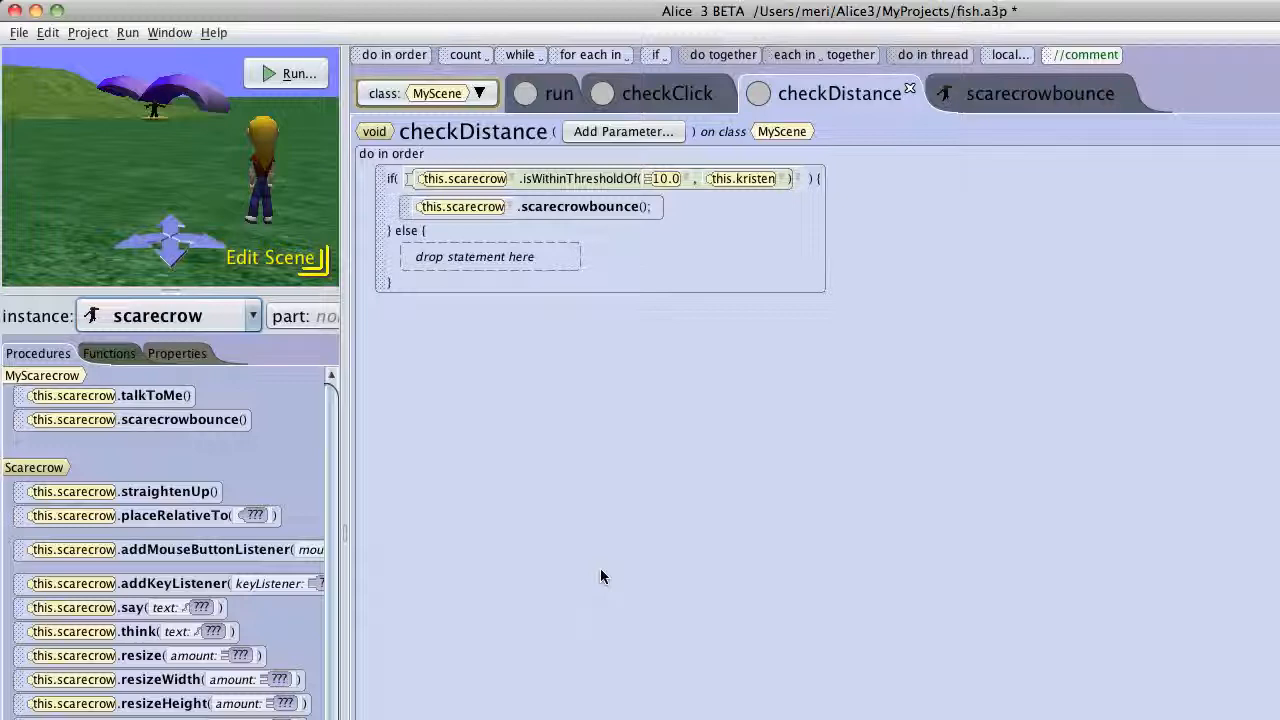
mouse_move(400, 444)
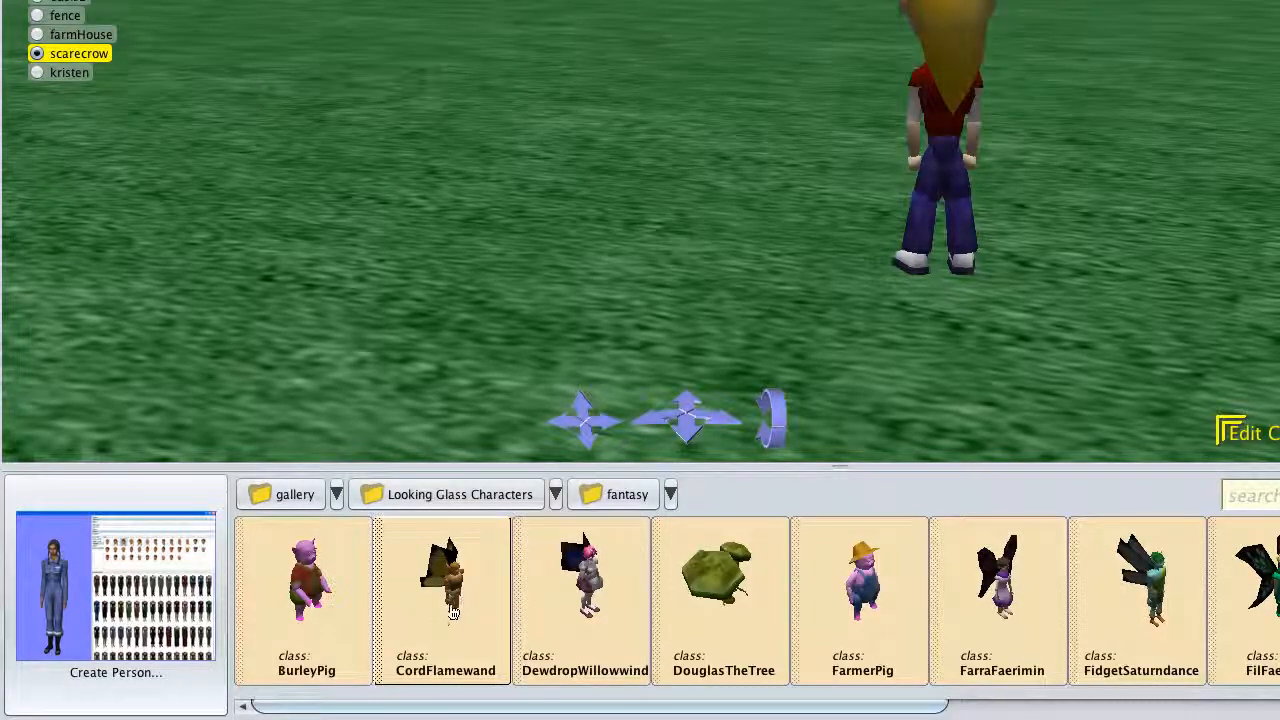
mouse_move(550, 644)
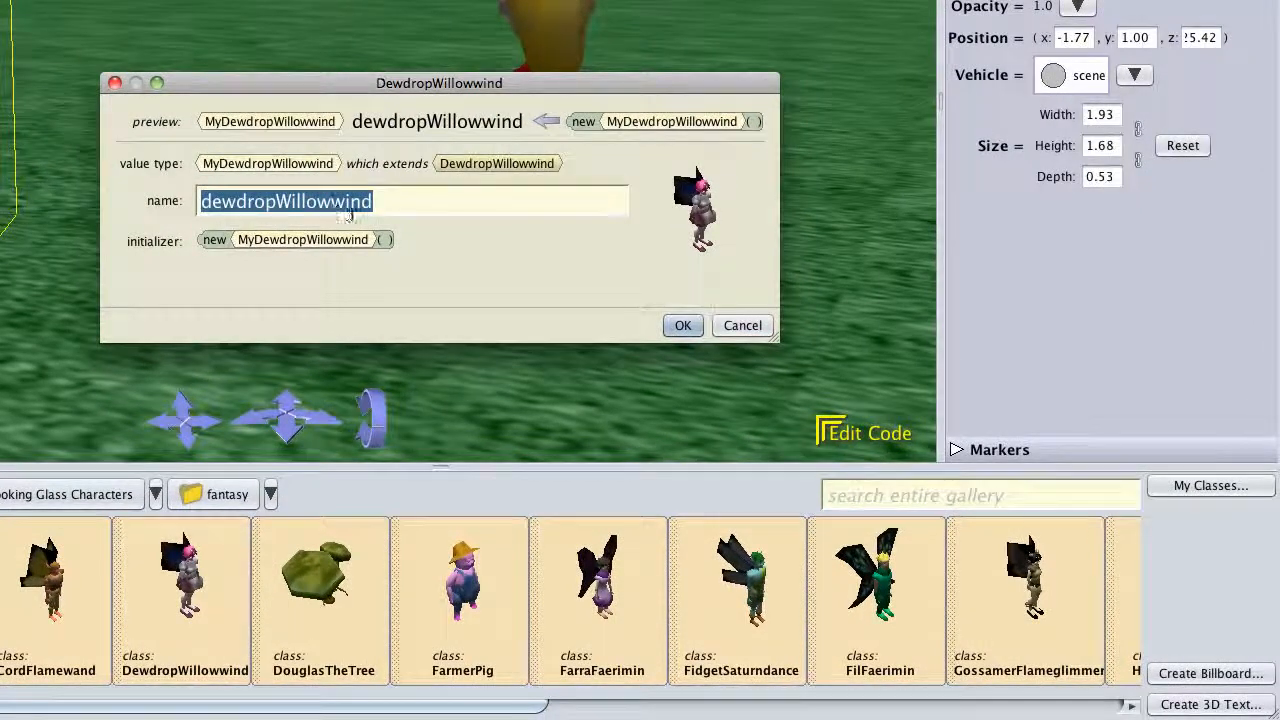
mouse_move(330, 172)
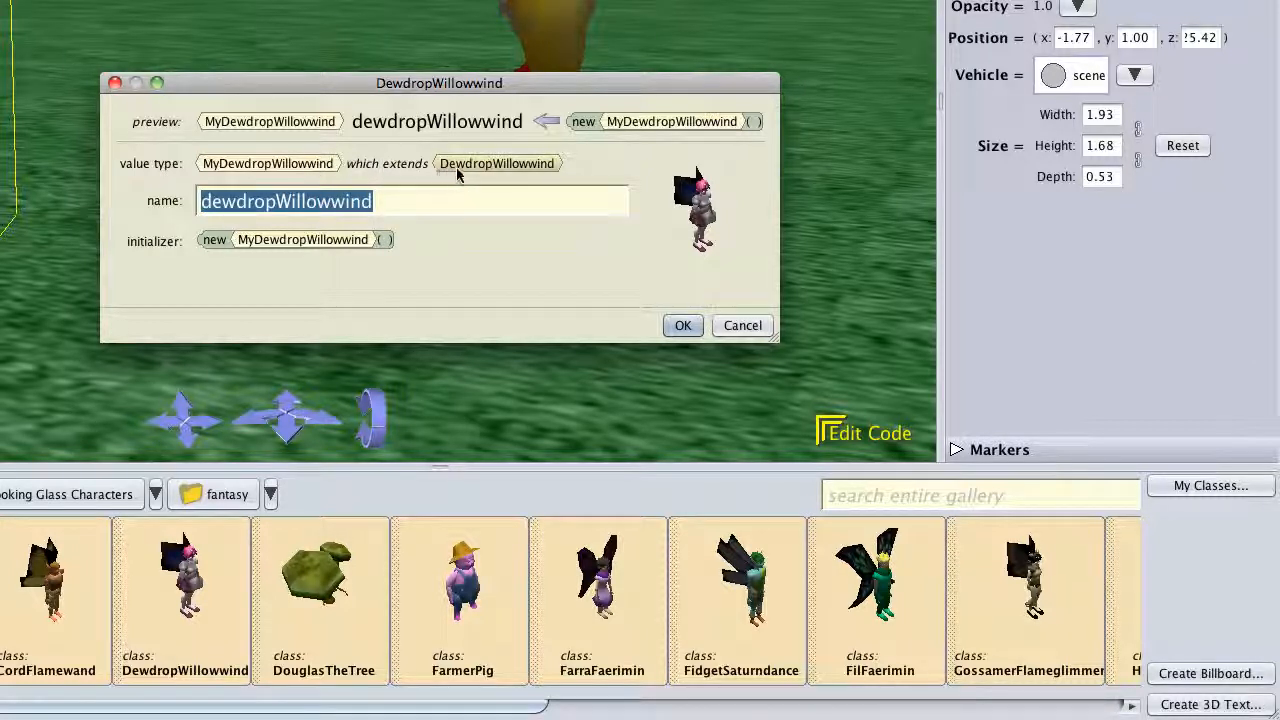
mouse_move(570, 308)
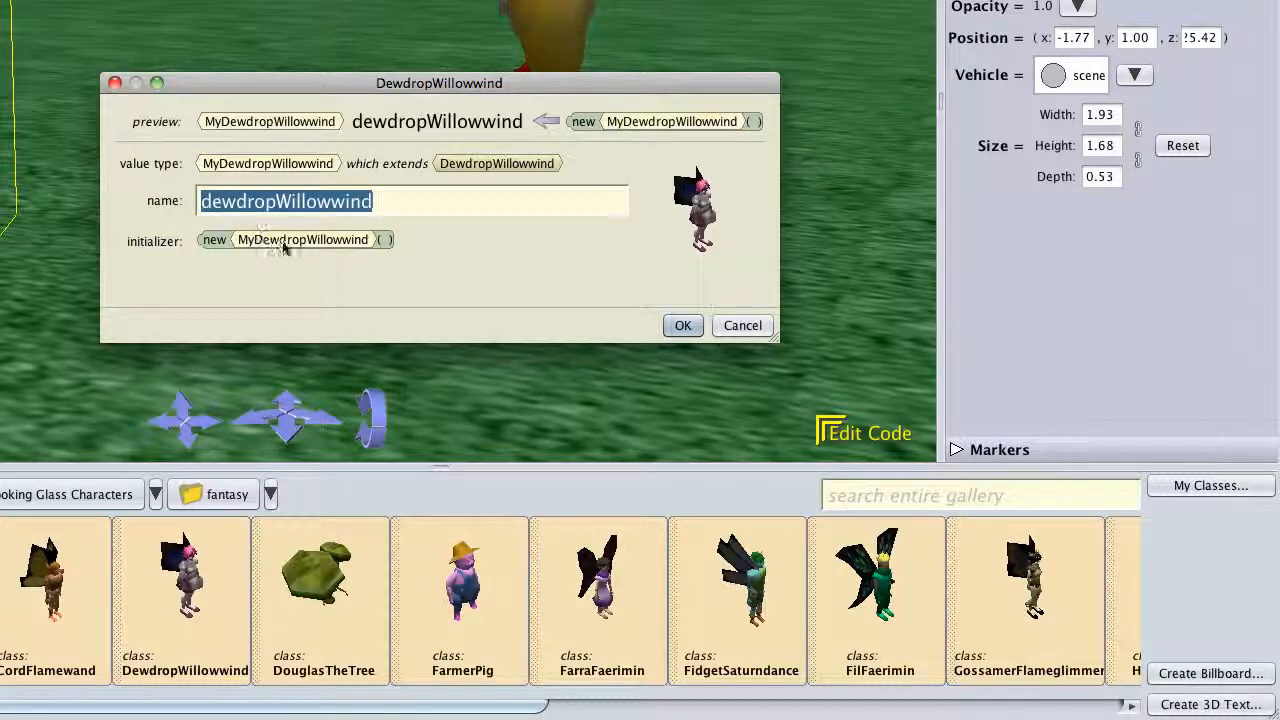
Confirm three DewdropWillowwind fairies from the fantasy gallery into the scene
left_click(684, 324)
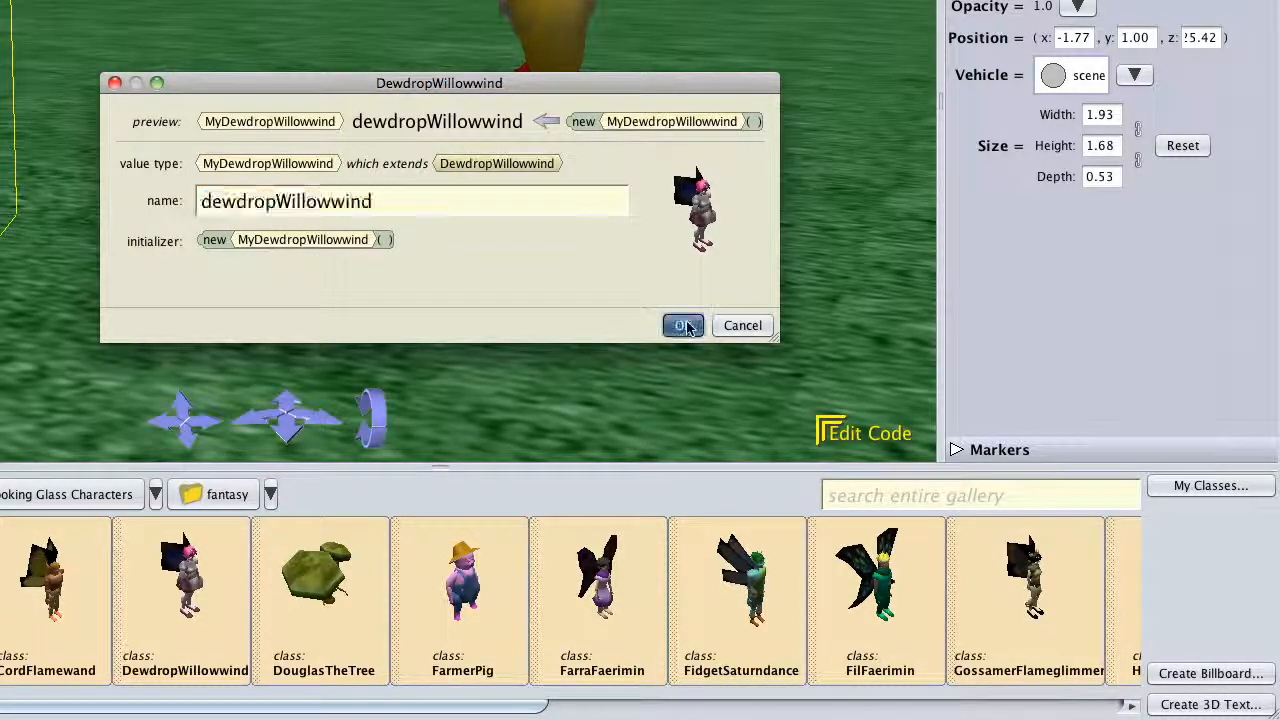
left_click(682, 324)
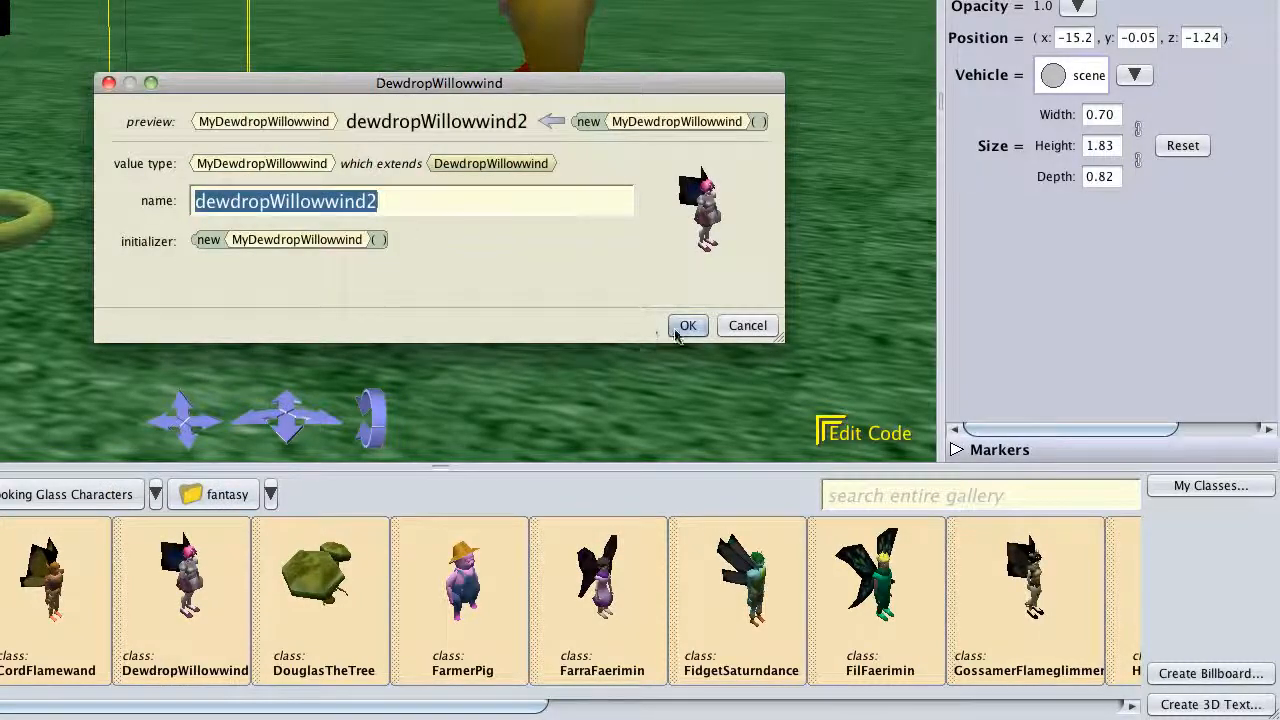
left_click(688, 324)
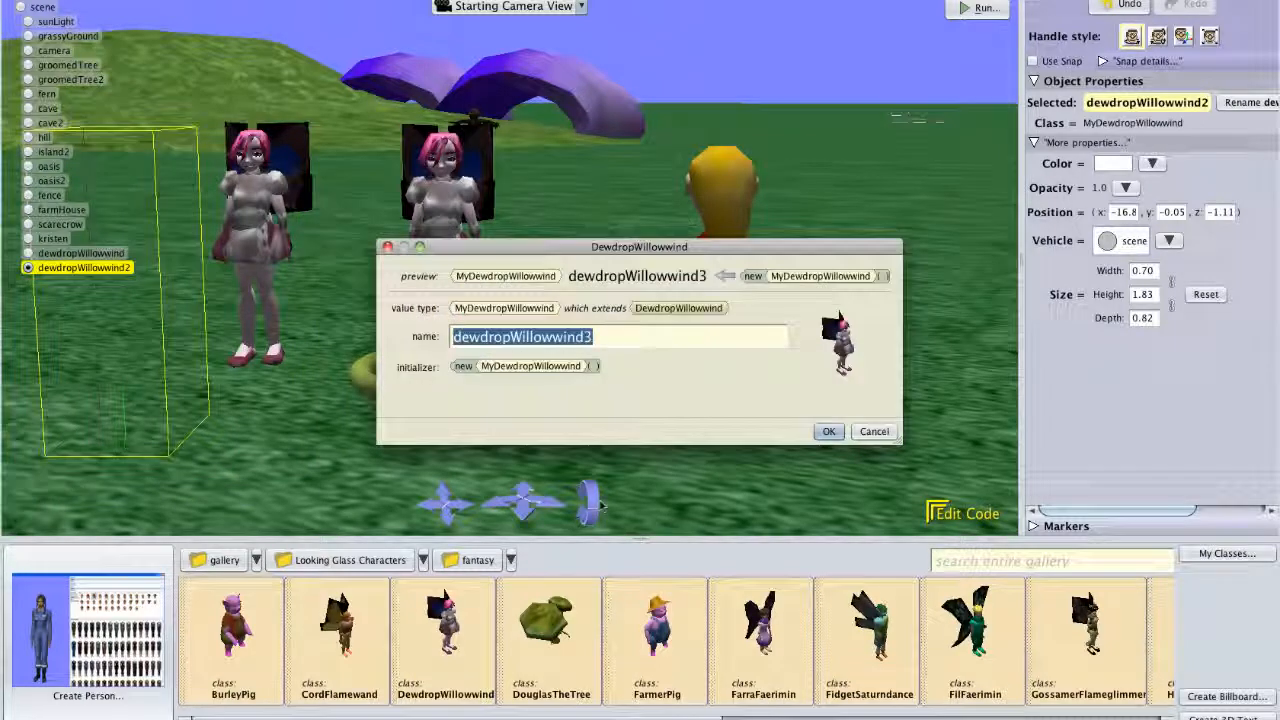
left_click(828, 432)
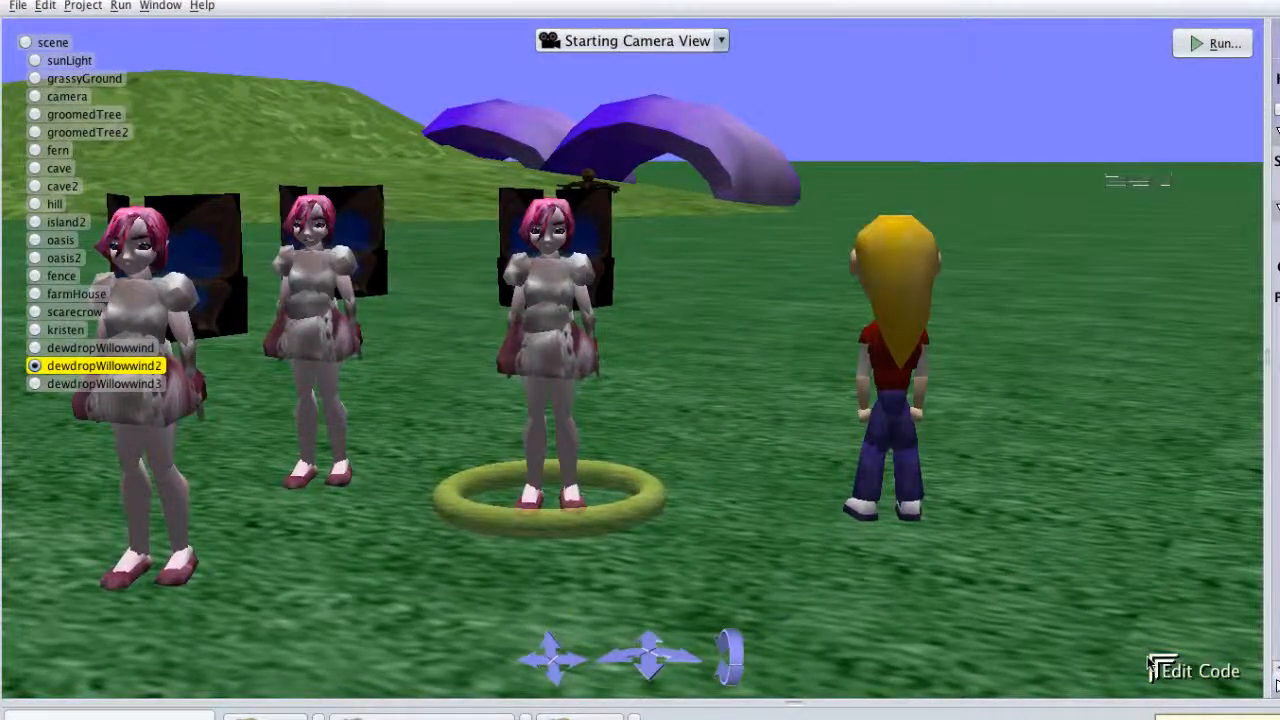
Return to Edit Code and browse the properties and procedures of dewdropWillowwind2 and dewdropWillowwind3
left_click(1200, 672)
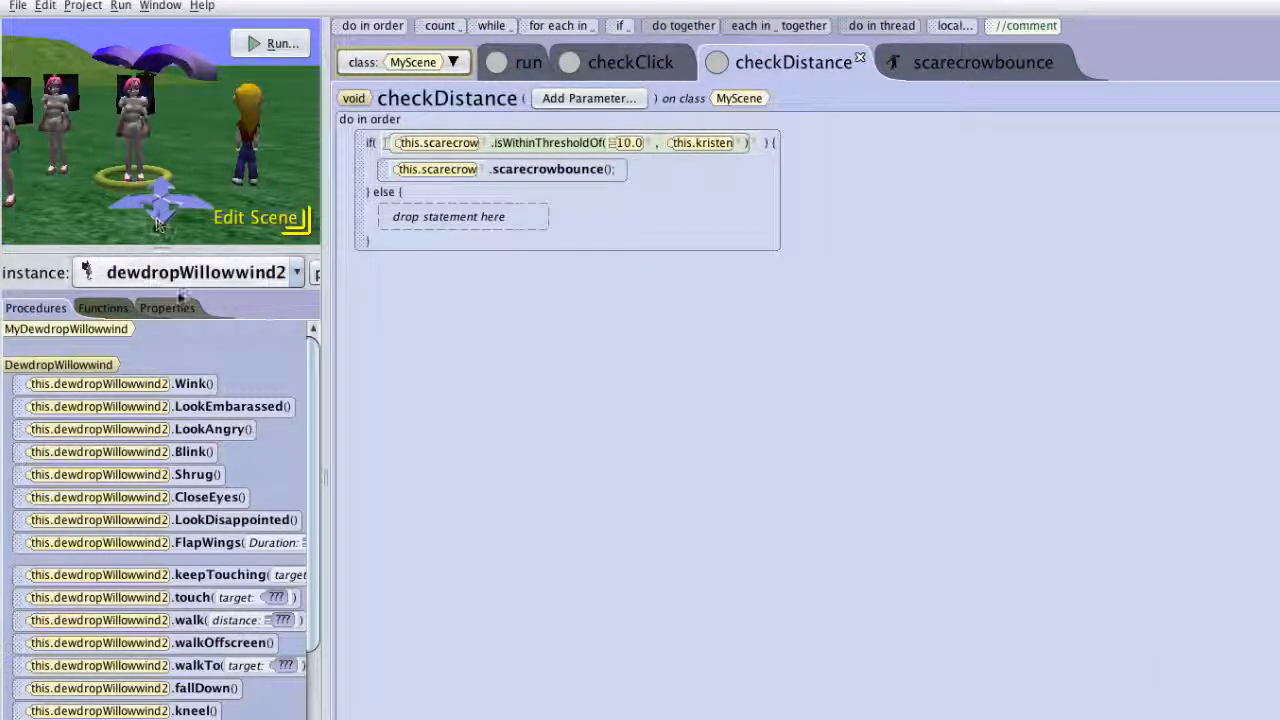
left_click(168, 308)
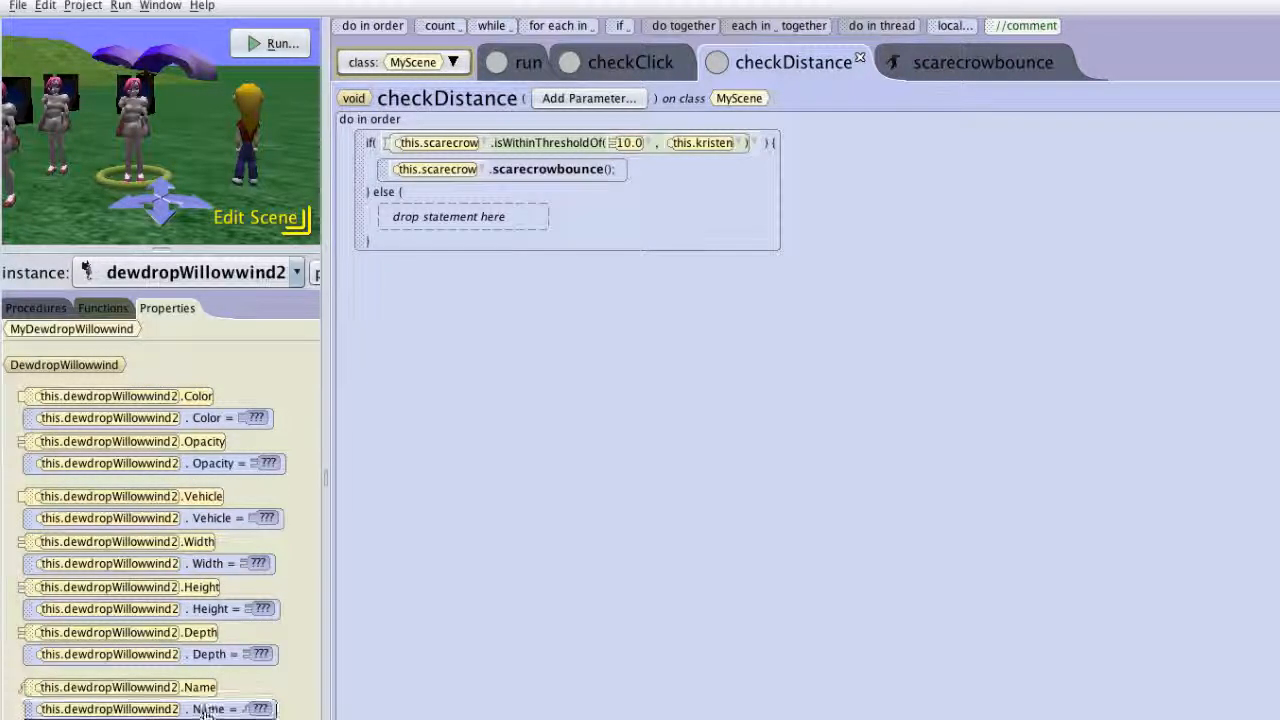
left_click(628, 142)
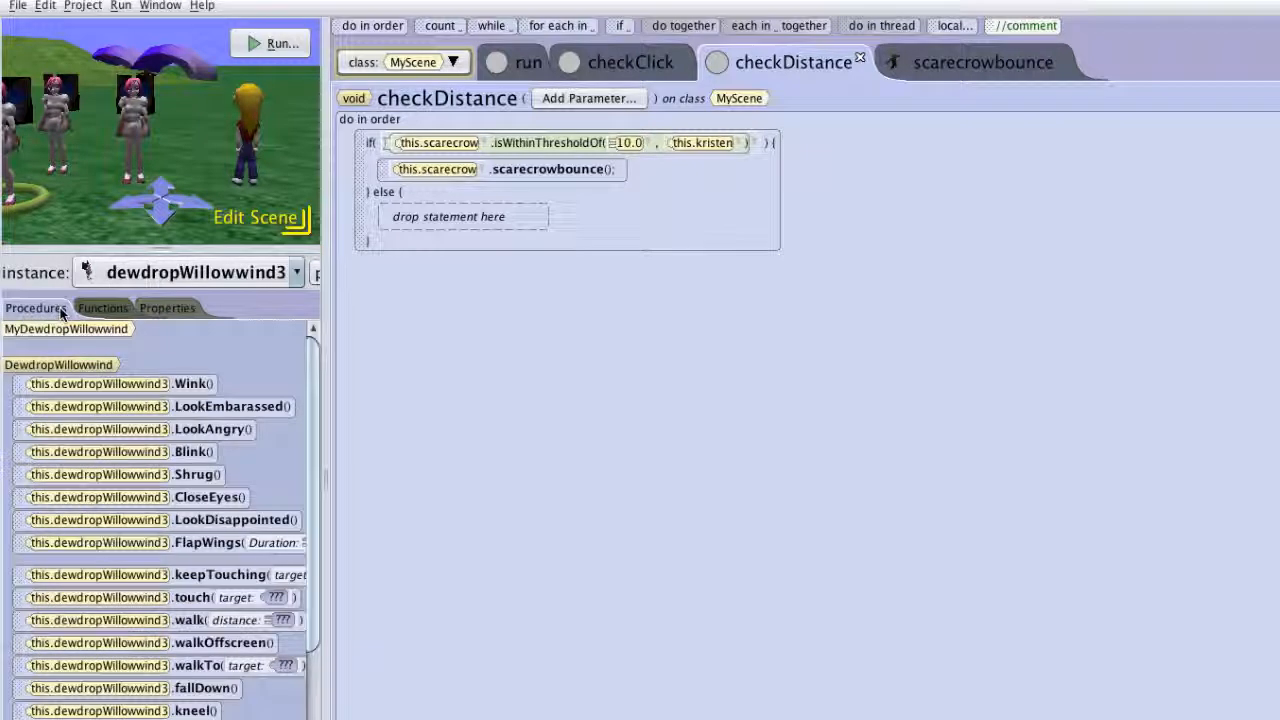
scroll("down", 3)
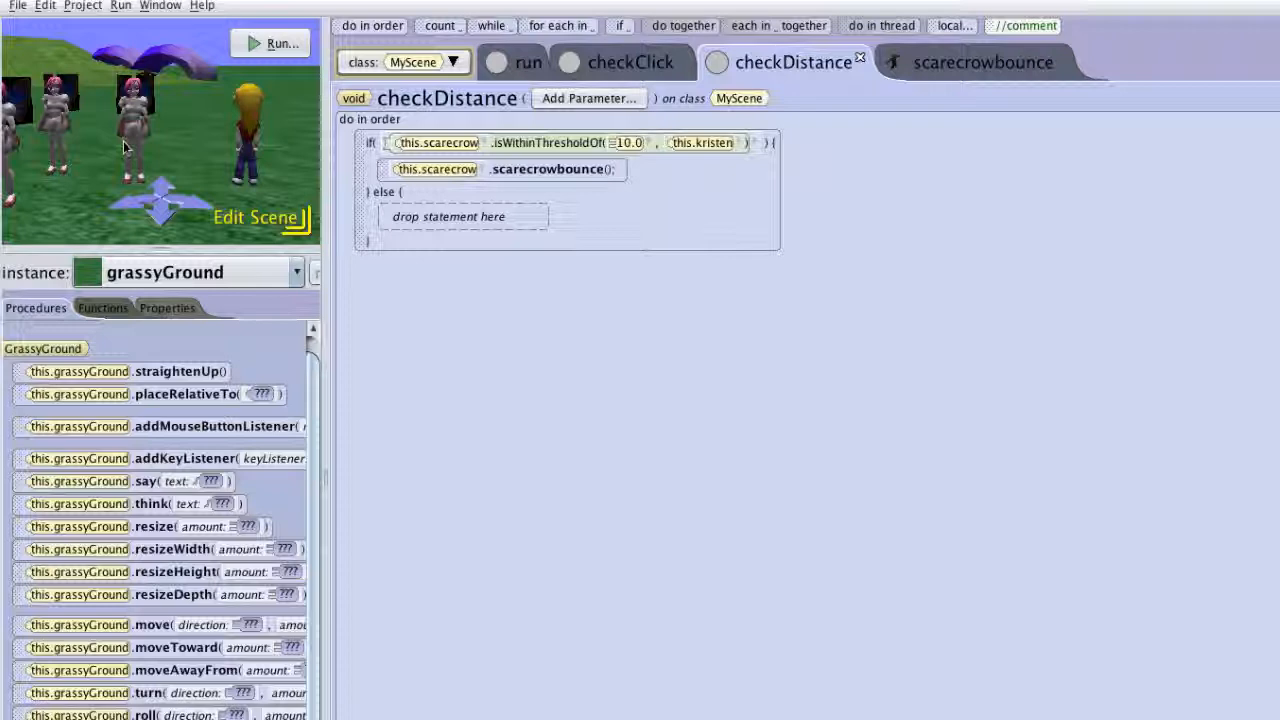
mouse_move(236, 136)
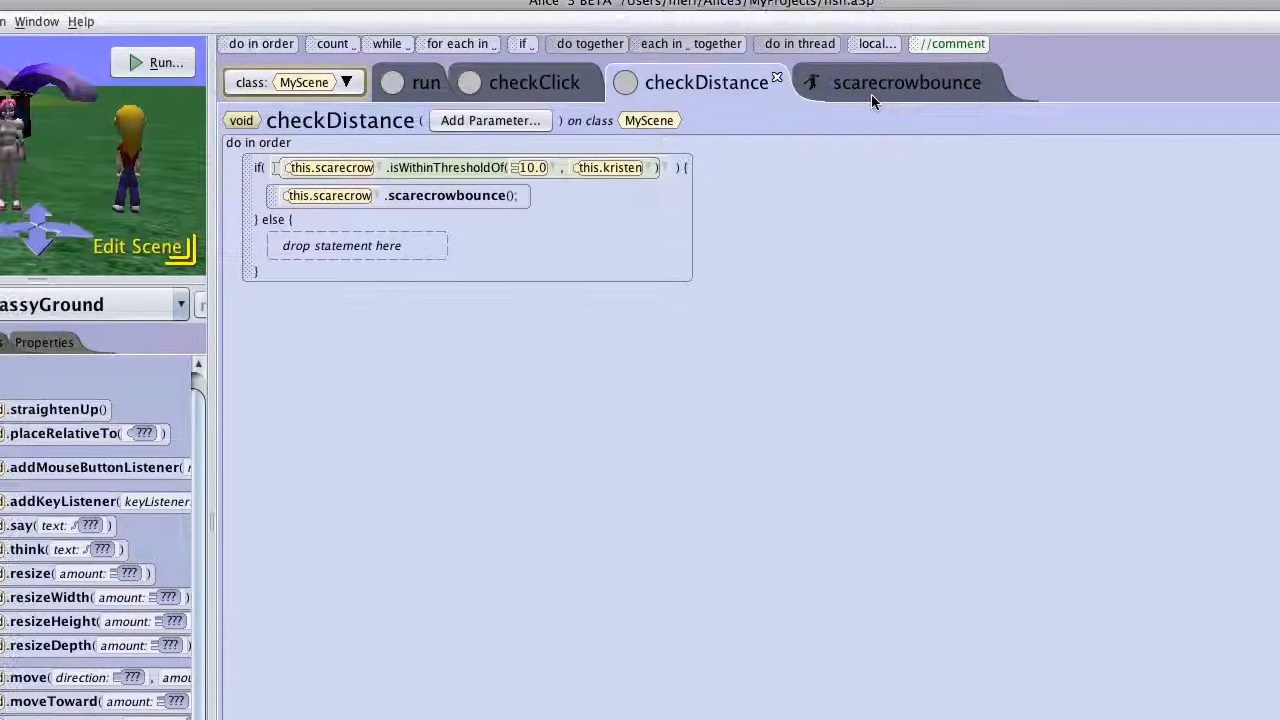
Review scarecrowbounce and the scarecrow's properties, then show the run procedure with its key listener
left_click(906, 82)
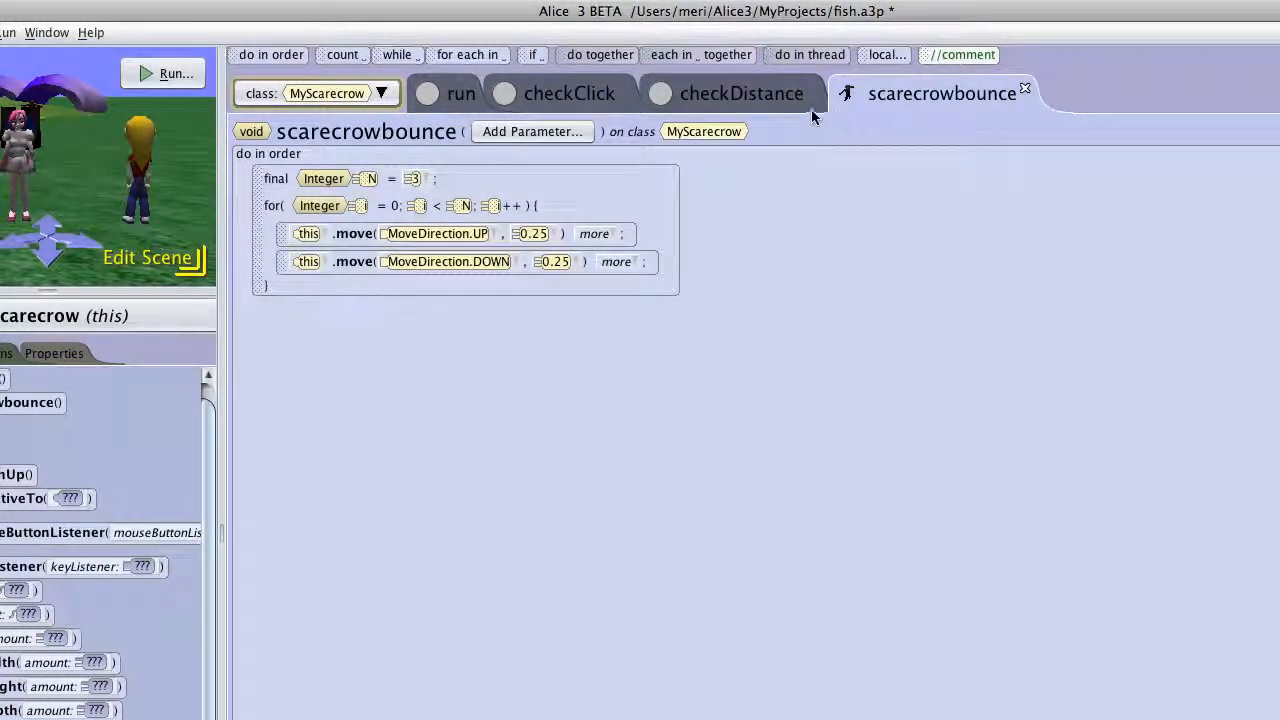
left_click(380, 92)
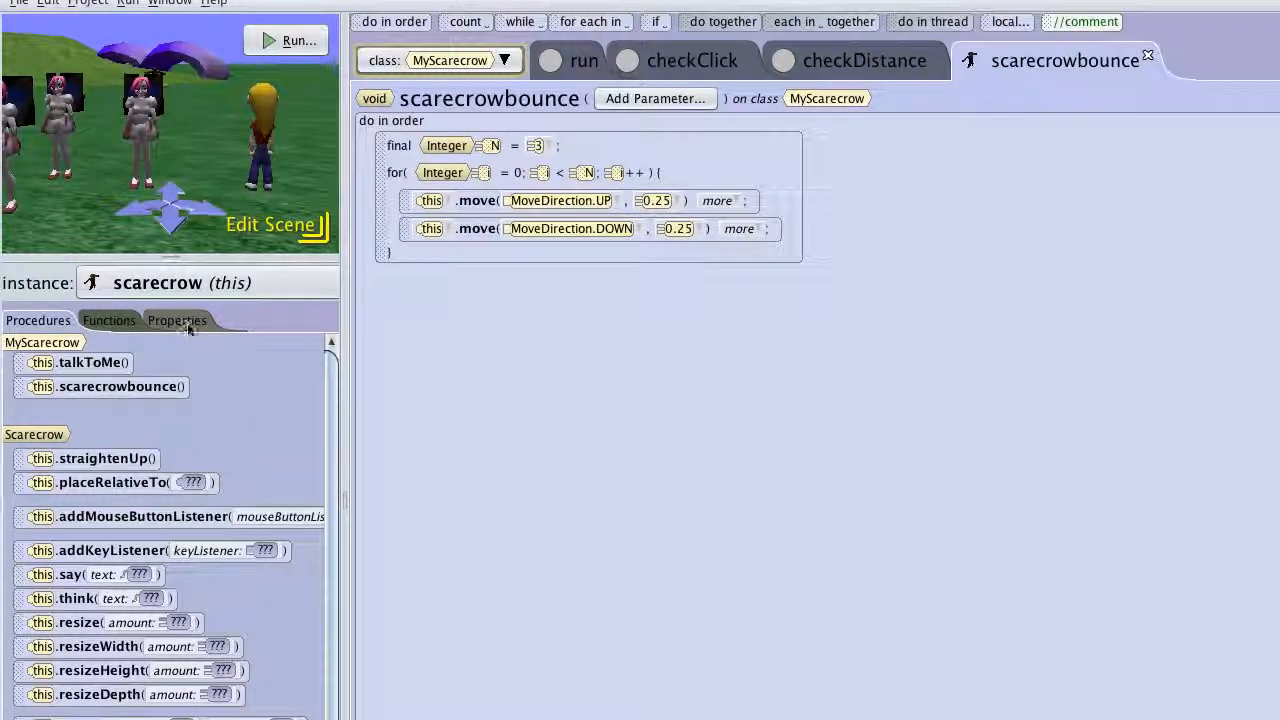
left_click(176, 320)
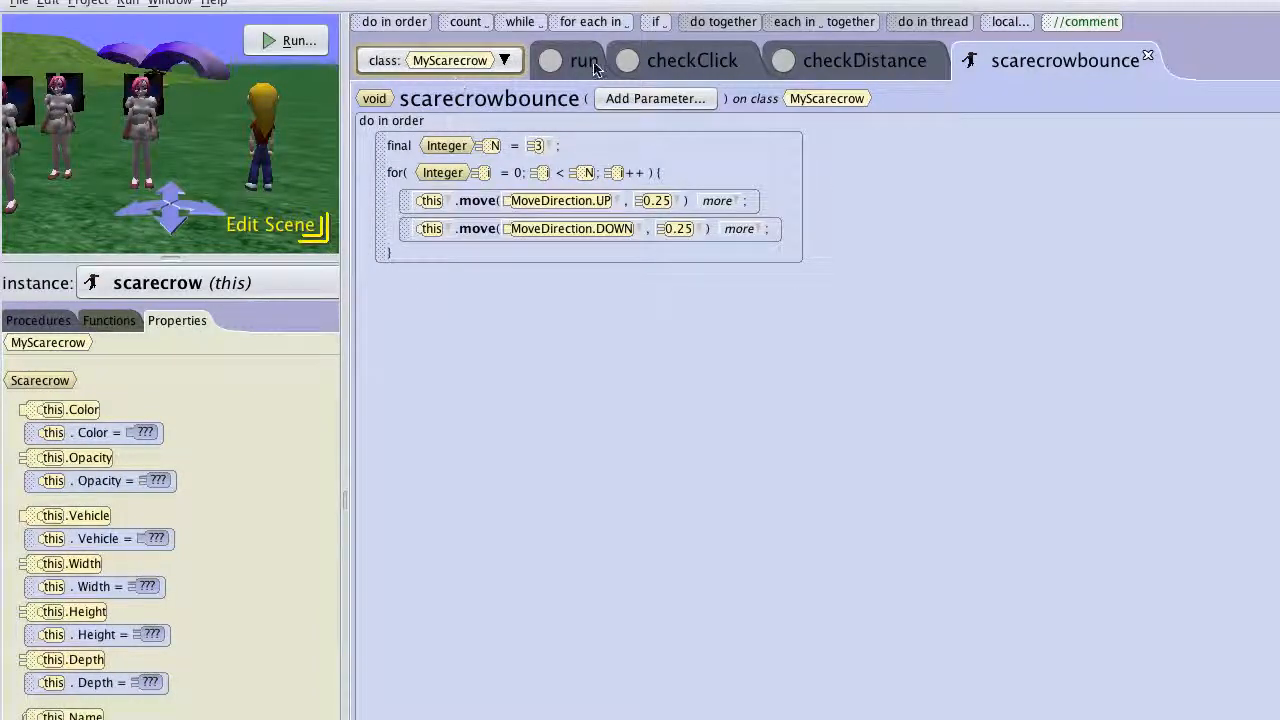
left_click(584, 60)
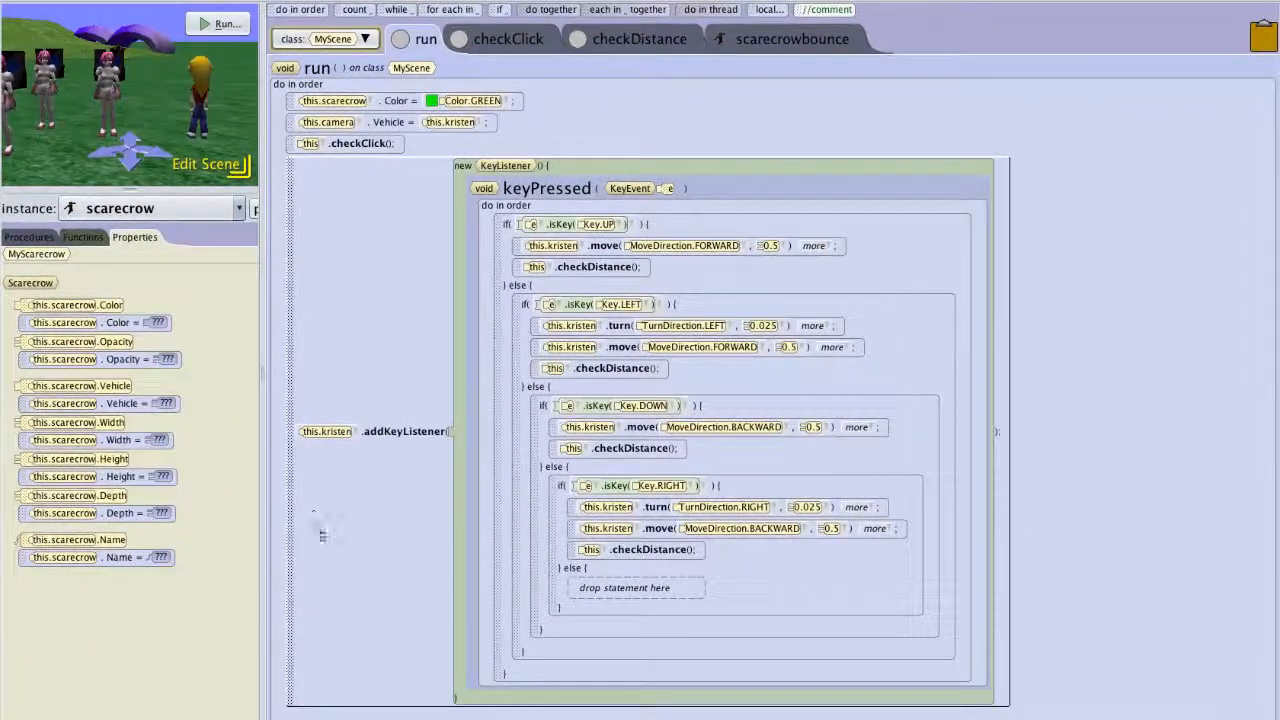
mouse_move(336, 572)
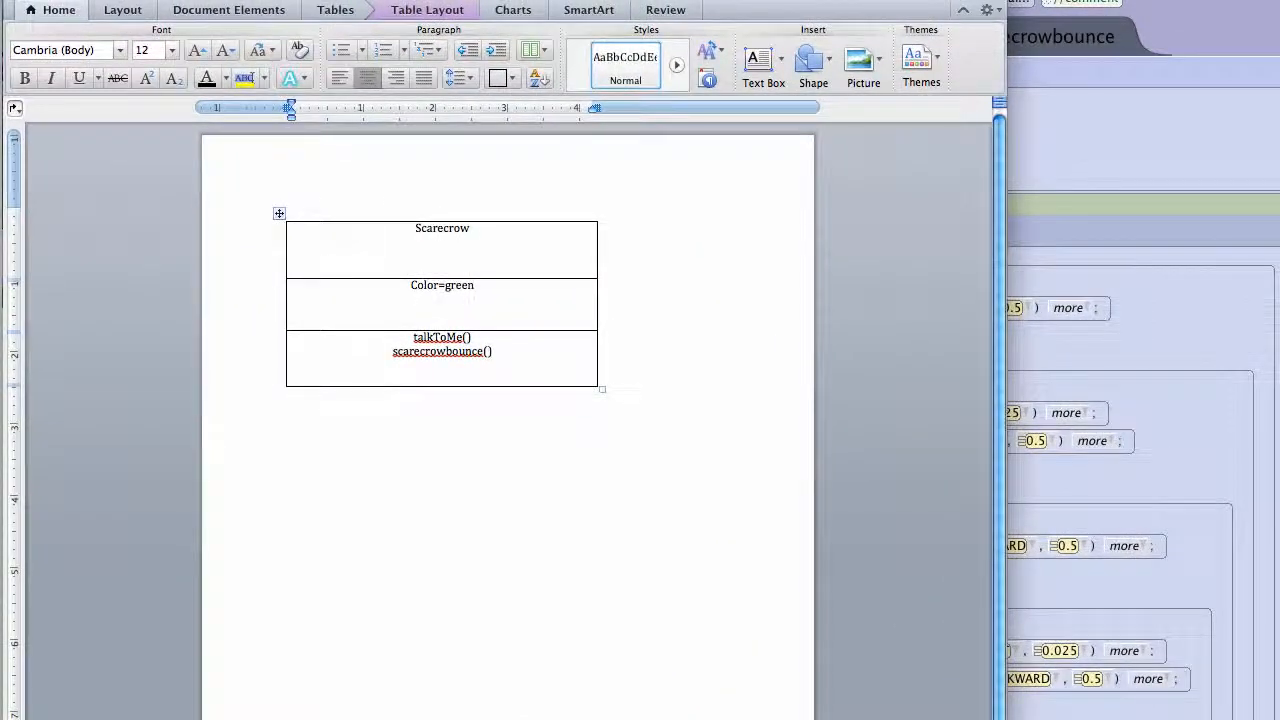
left_click(474, 284)
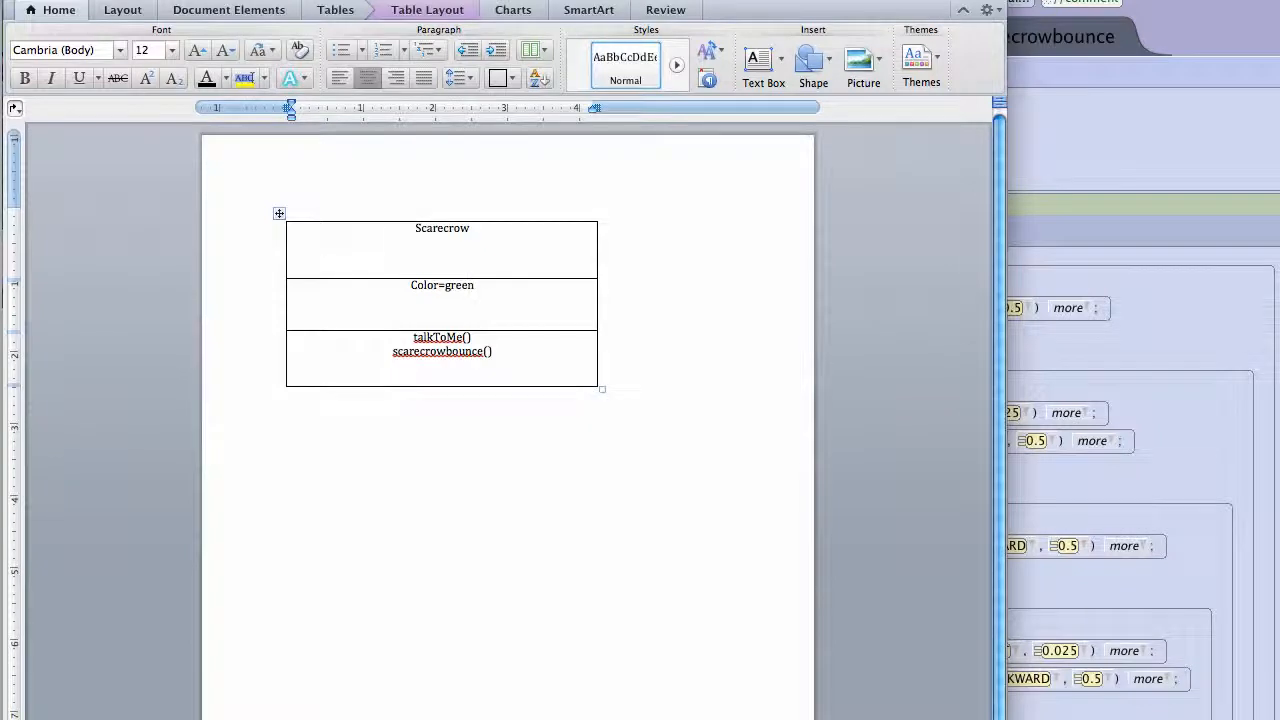
left_click(474, 284)
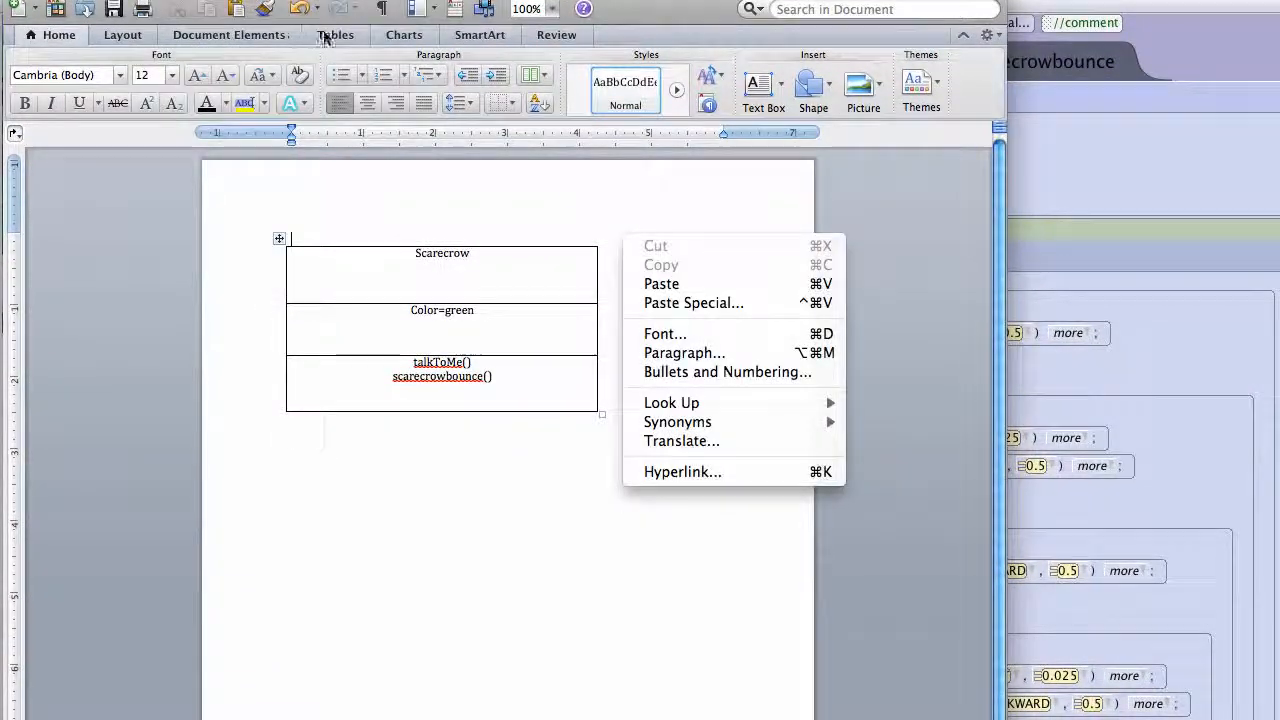
Insert a new empty table above the Scarecrow diagram and place the caret in its first row
left_click(336, 34)
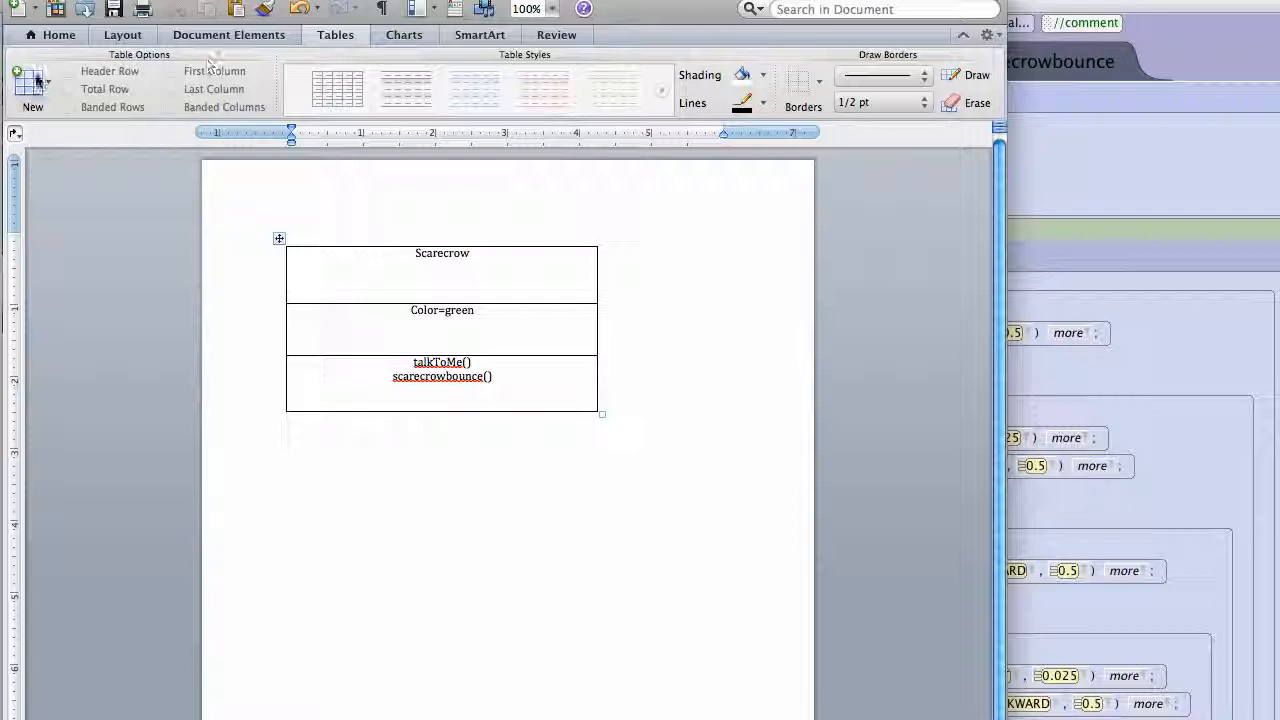
left_click(32, 84)
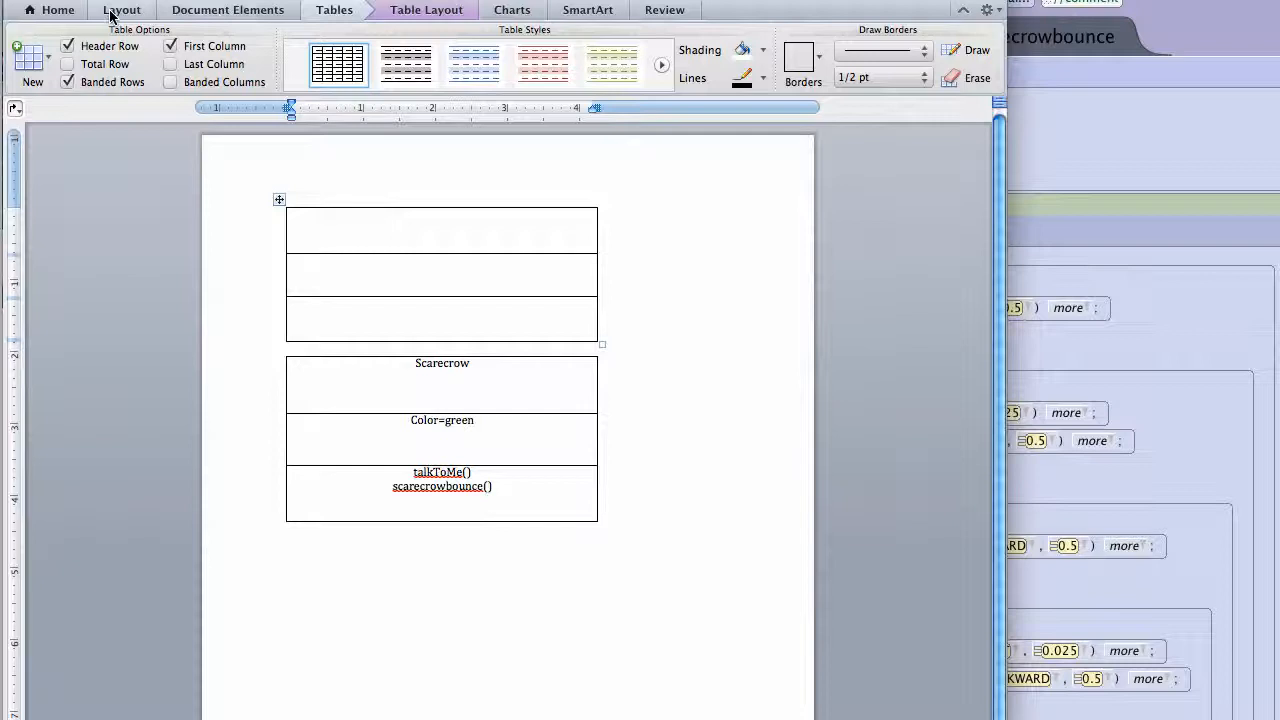
left_click(56, 8)
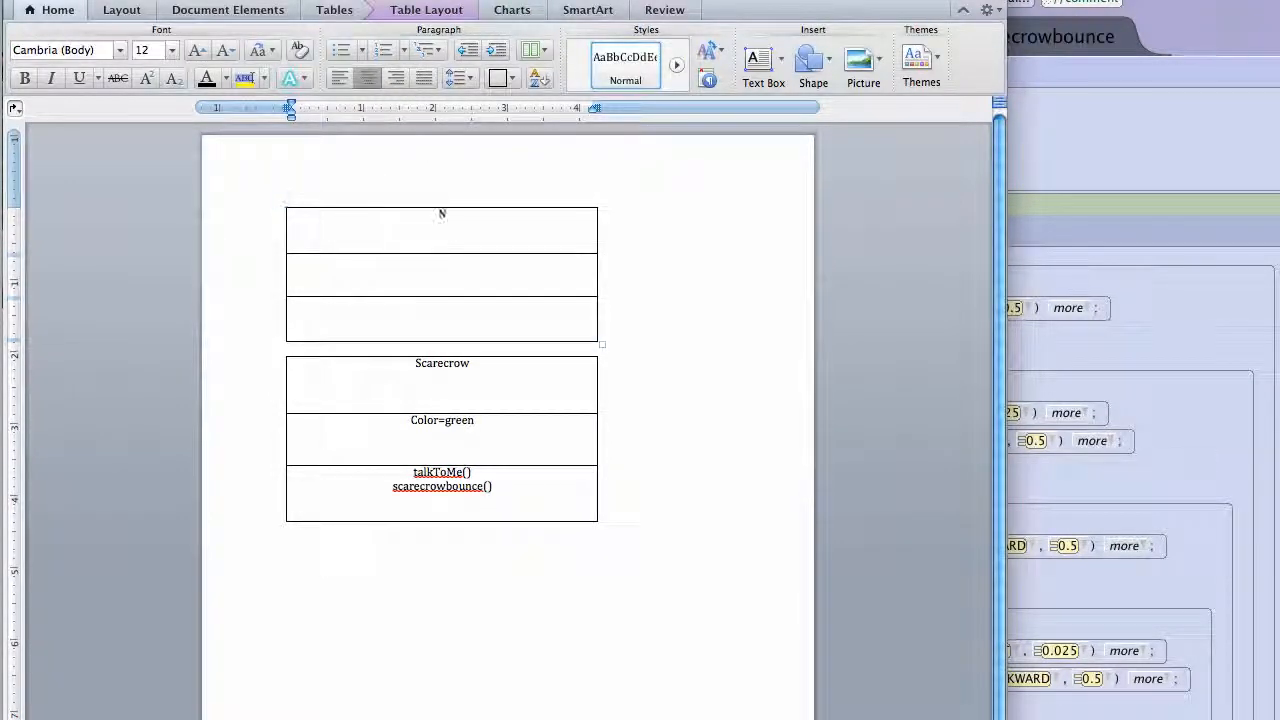
Label the table's rows Name of Class, Properties and Procedures
type("Name of Class")
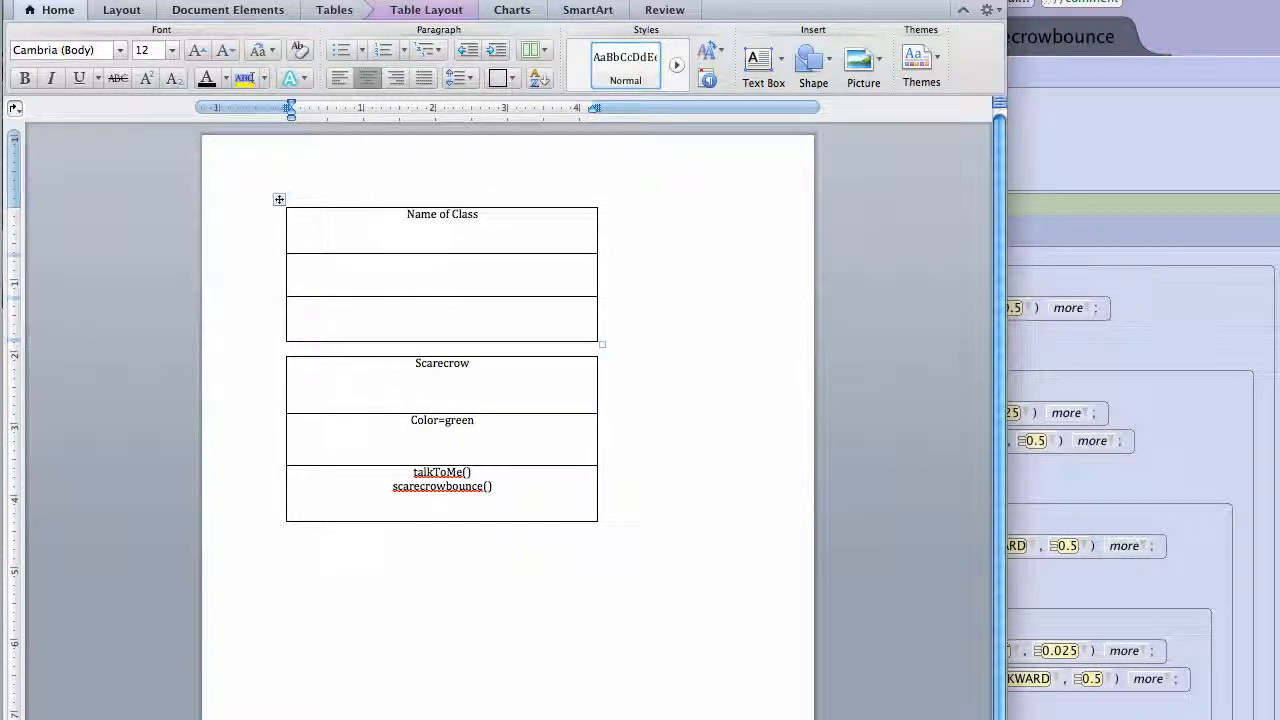
type("Properites")
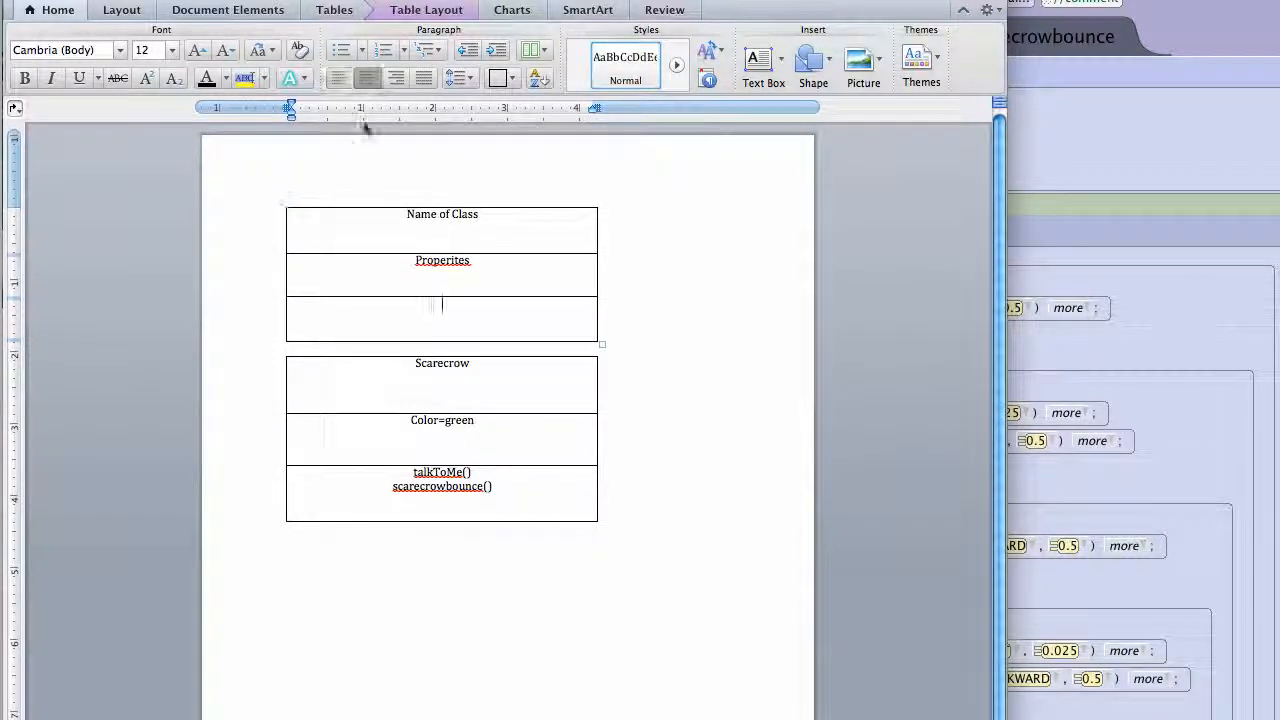
type("Procedures")
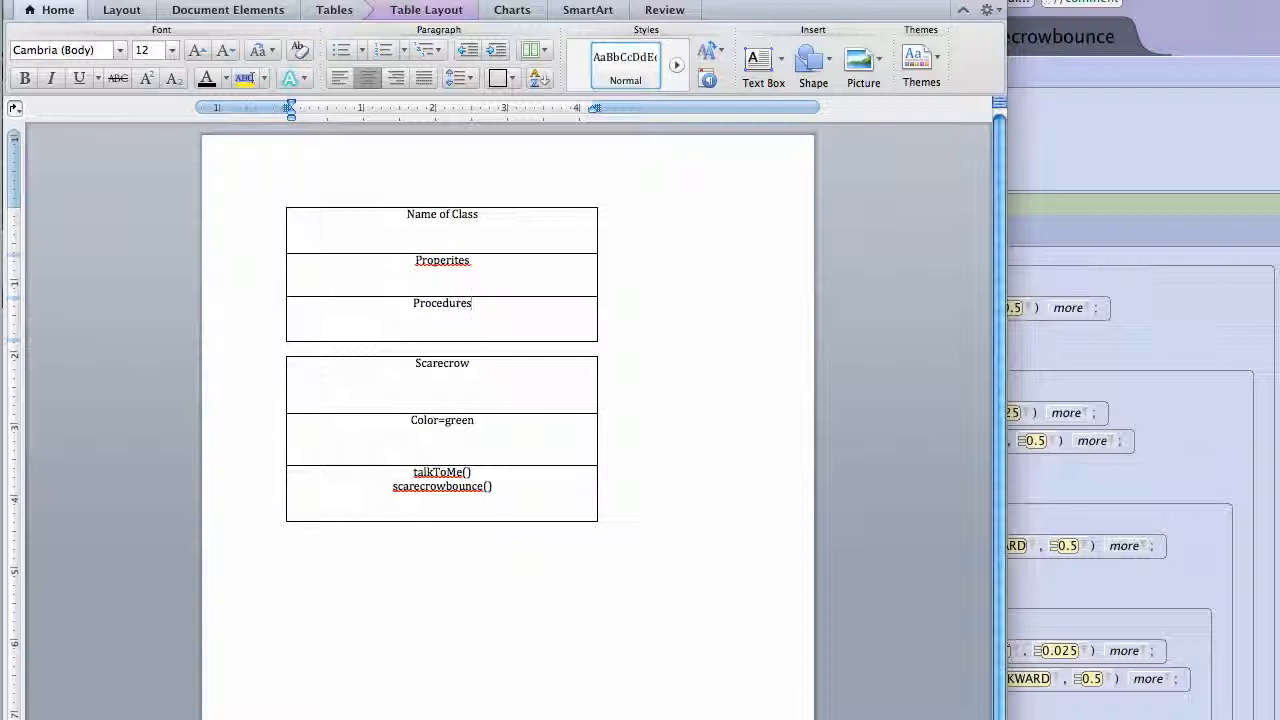
left_click(472, 304)
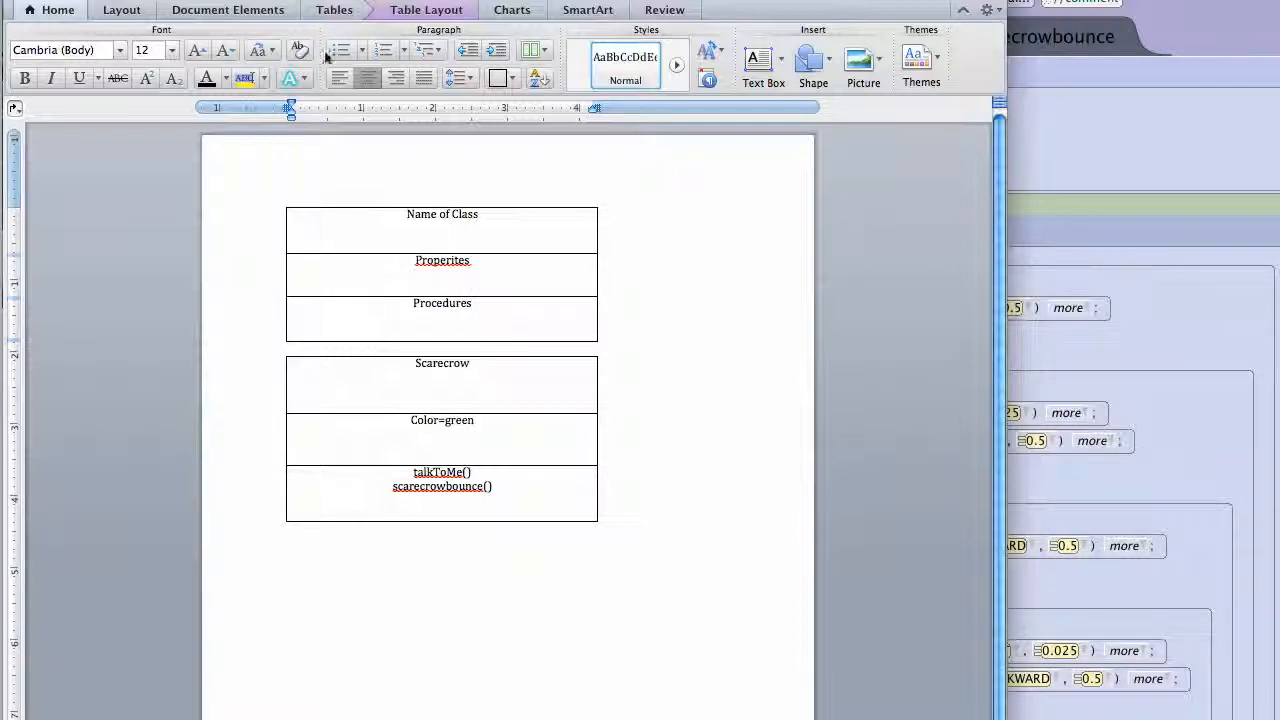
left_click(472, 304)
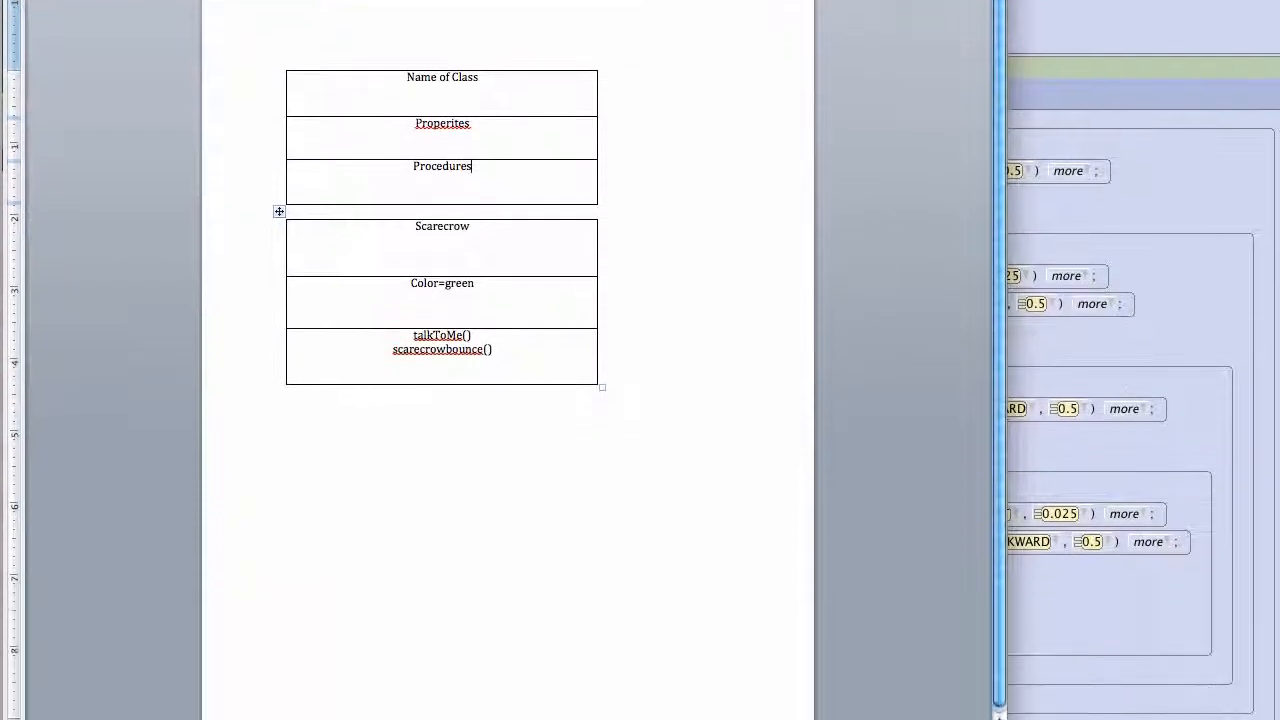
scroll("down", 3)
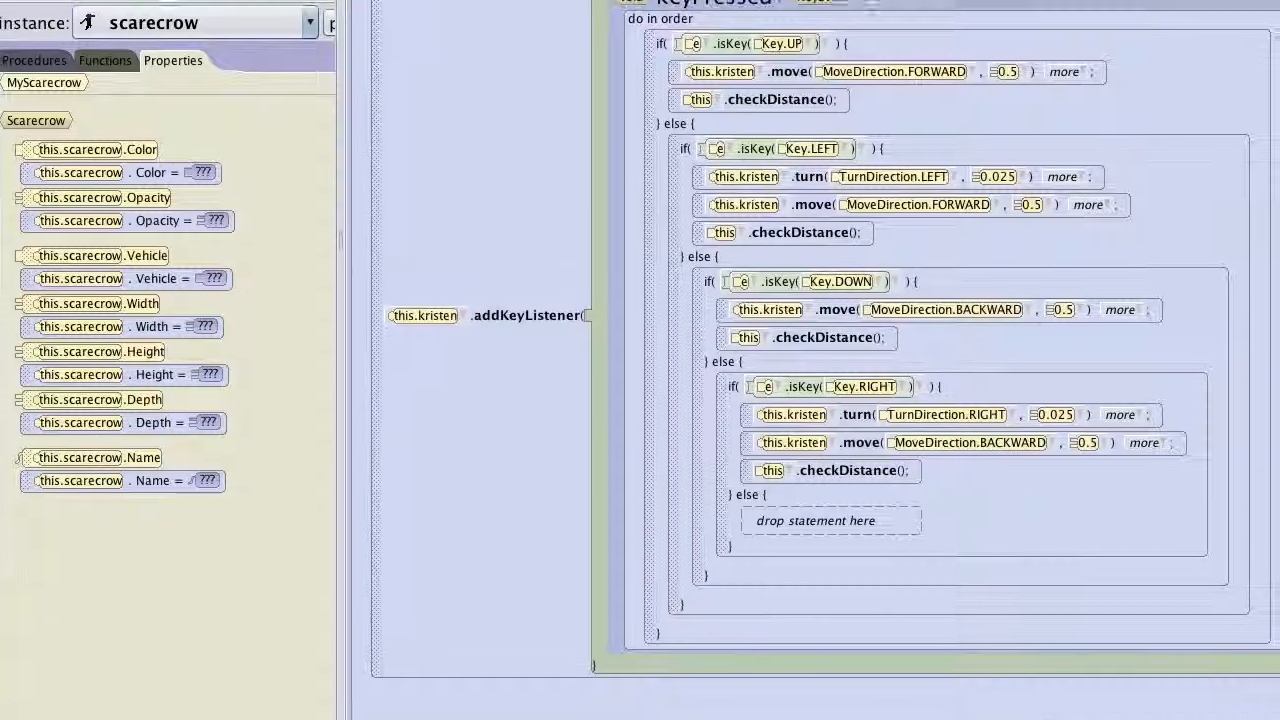
Show the scarecrowbounce procedure's counted up-and-down loop in Alice 3
left_click(876, 94)
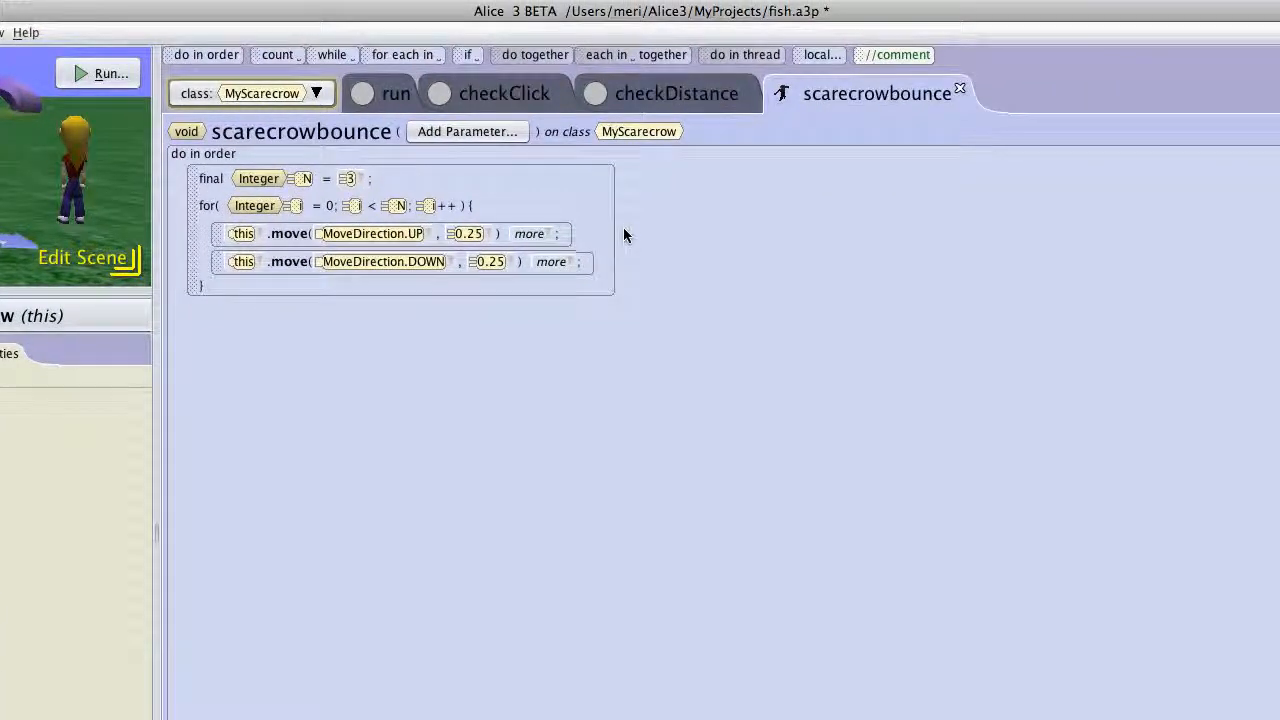